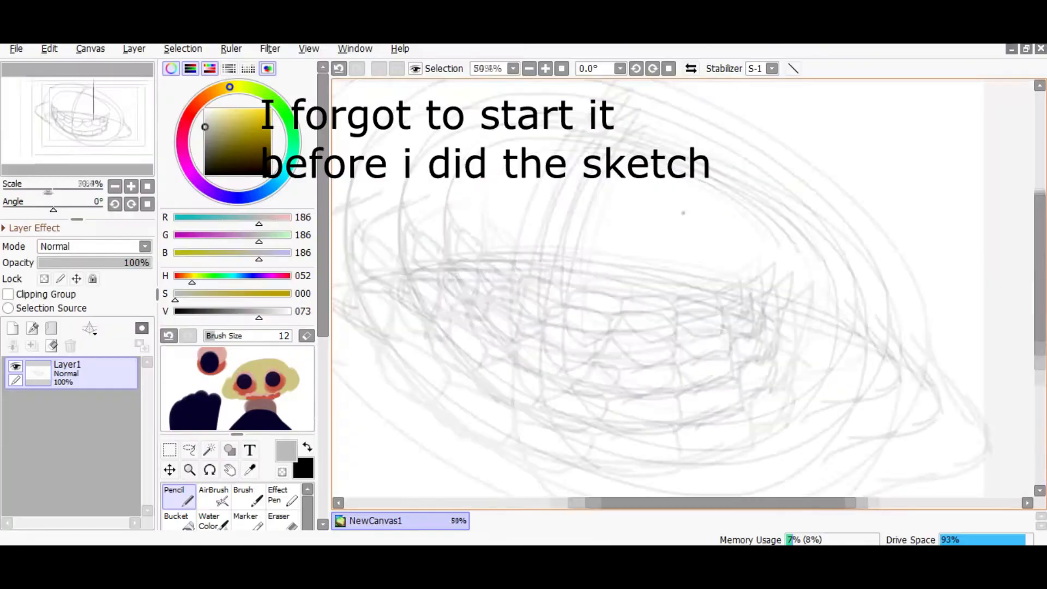
- Trace the rough gray sketch on Layer1 into cleaner lines of the face, teeth and neck
{"action": "left_click", "coordinate": [545, 69]}
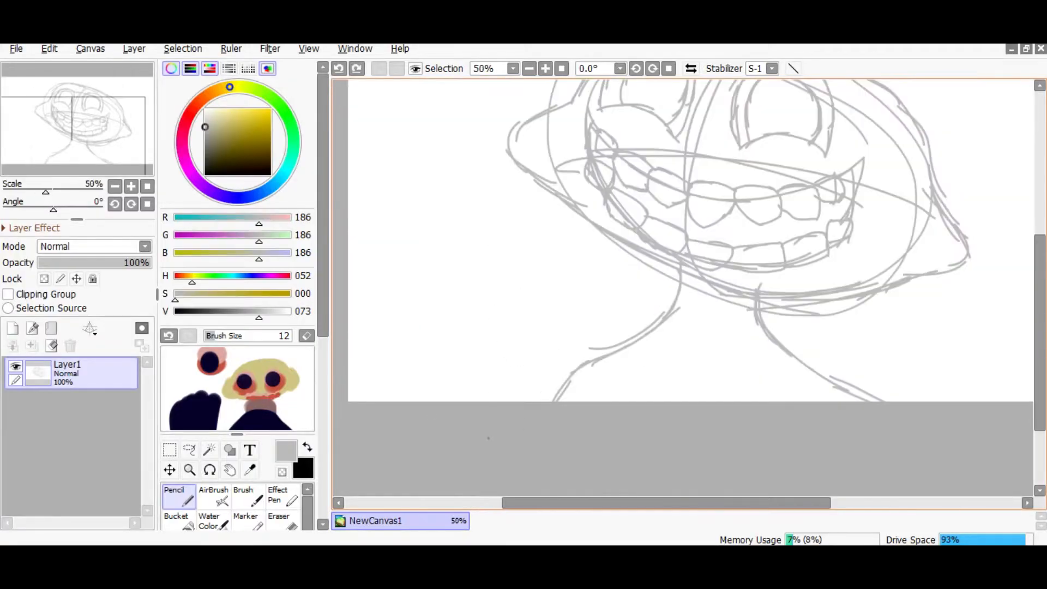
- Ink black lineart of the head, eyes, teeth and reaching hand, then fill the head yellow
{"action": "left_click_drag", "start_coordinate": [581, 140], "coordinate": [554, 394]}
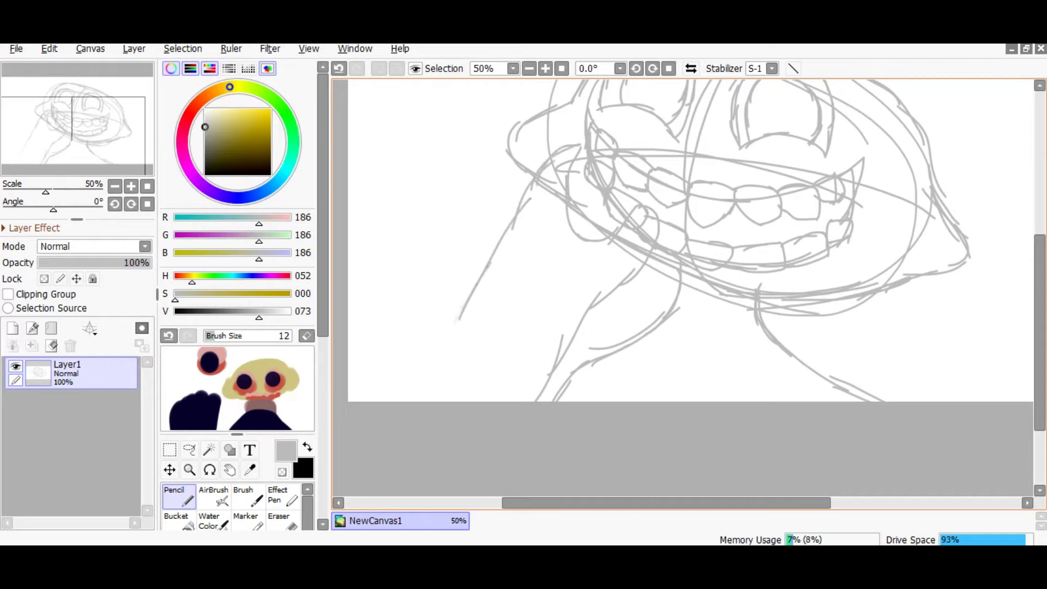
{"action": "left_click", "coordinate": [545, 68]}
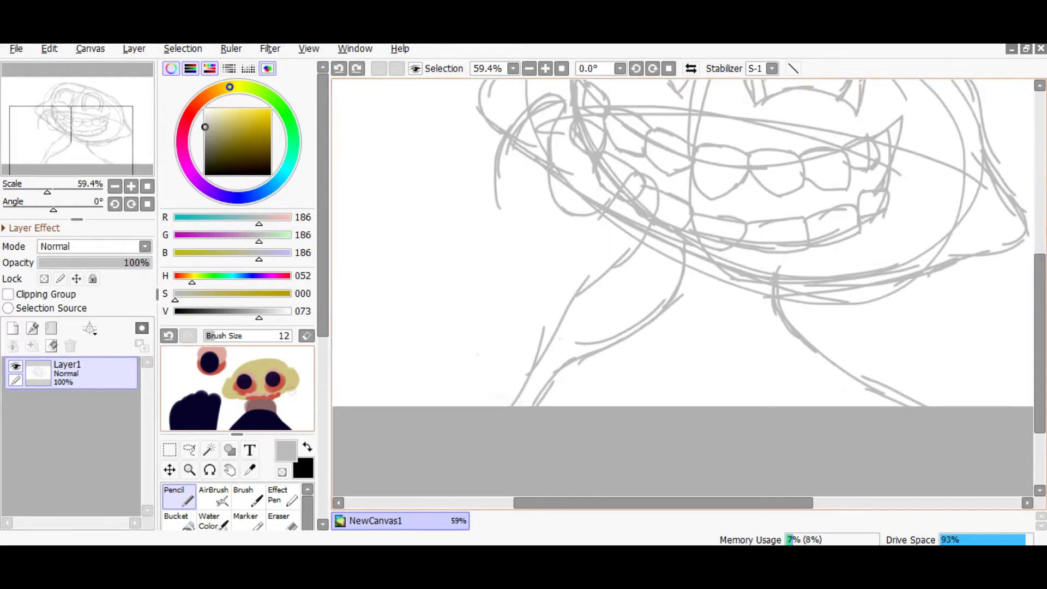
{"action": "left_click_drag", "start_coordinate": [488, 214], "coordinate": [534, 414]}
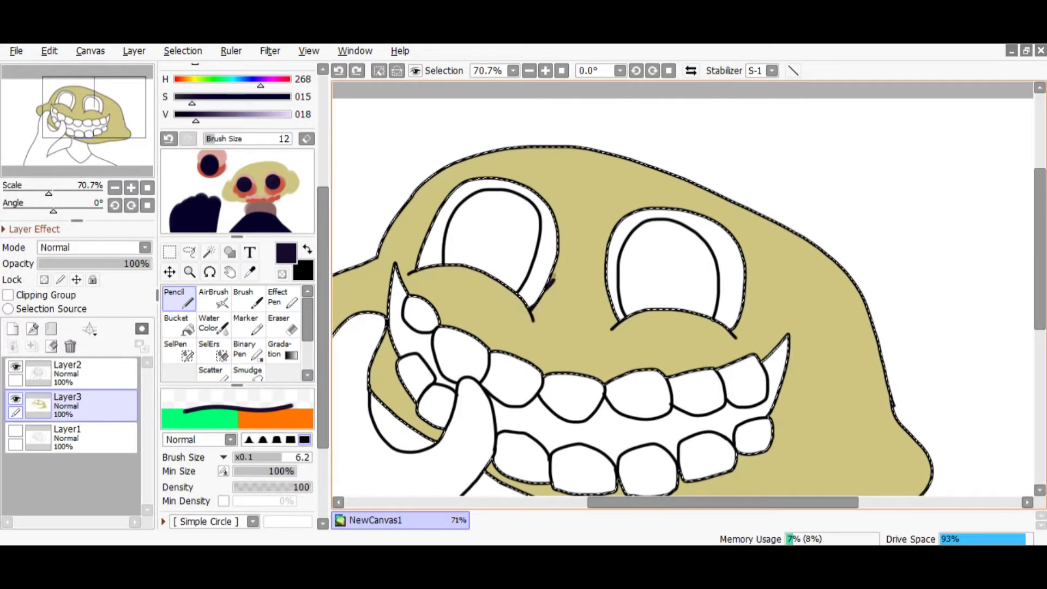
- Paint pink teeth with red tops, a black mouth interior and brown under-eye shading
{"action": "left_click", "coordinate": [213, 294]}
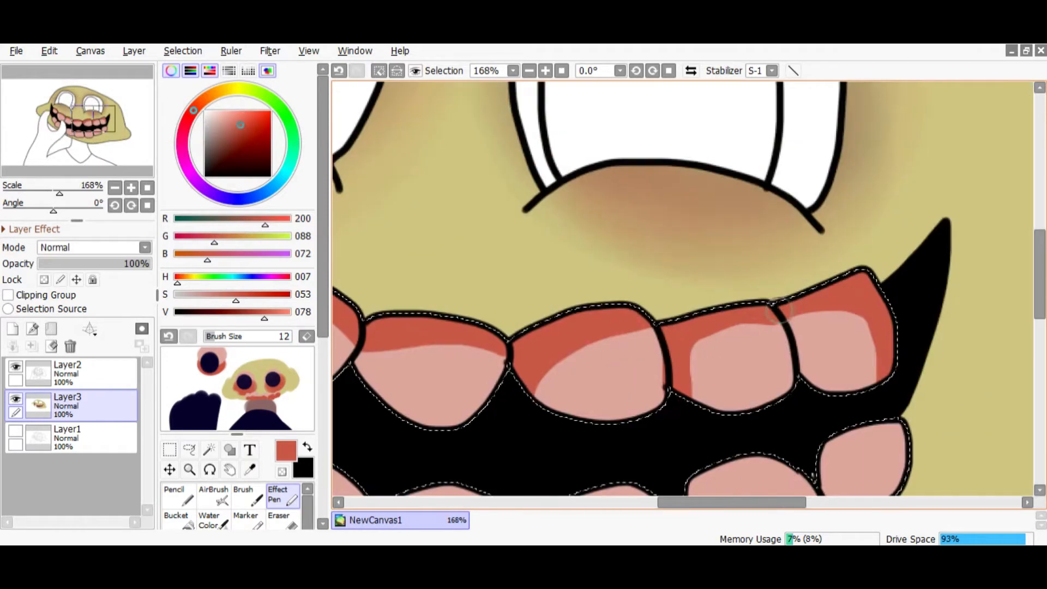
- Add lighter pink highlights to the upper teeth and paint dark pink-rimmed eyes with blush
{"action": "left_click", "coordinate": [545, 71]}
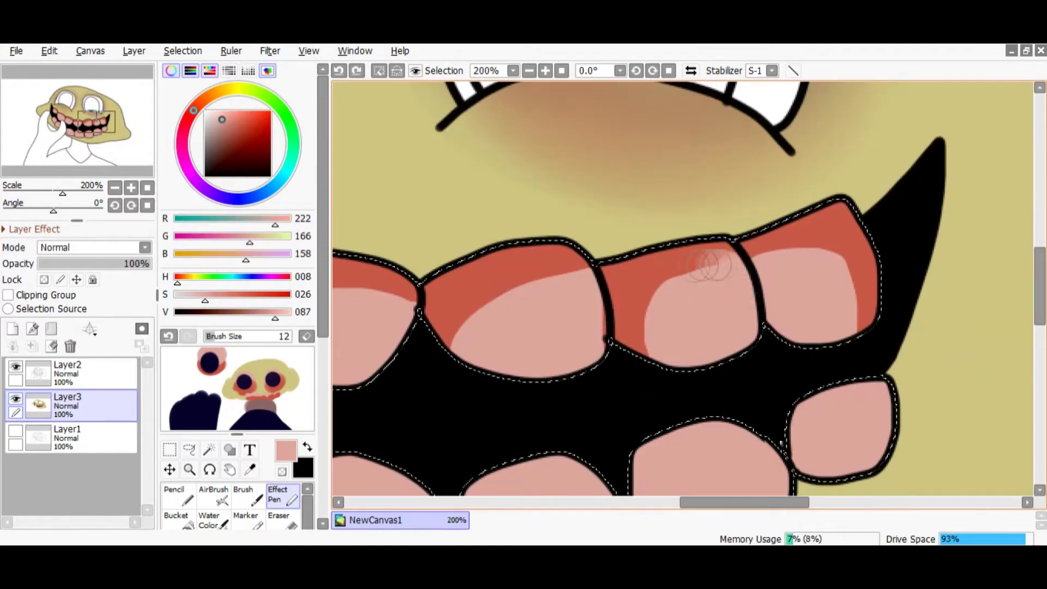
{"action": "left_click_drag", "start_coordinate": [702, 280], "coordinate": [755, 280]}
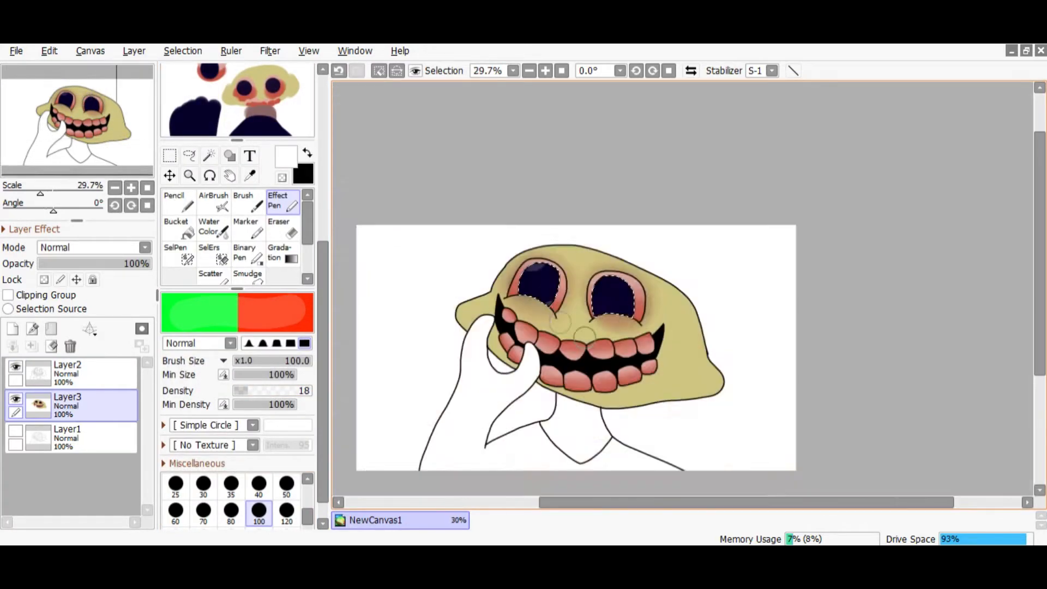
- Fill the hand and shirt dark navy on Layer3
{"action": "left_click", "coordinate": [182, 50]}
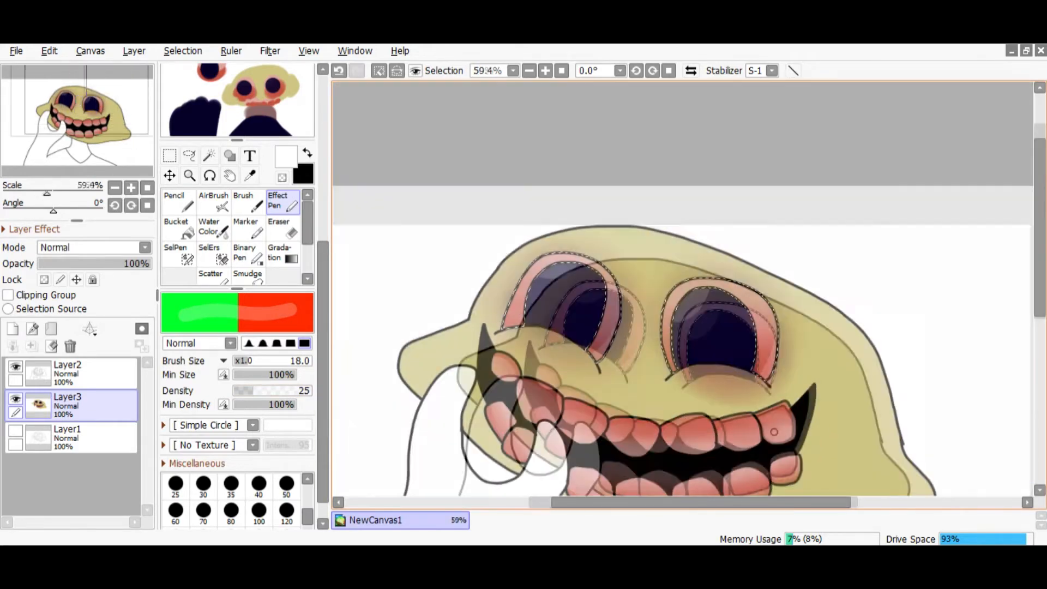
{"action": "left_click", "coordinate": [175, 225]}
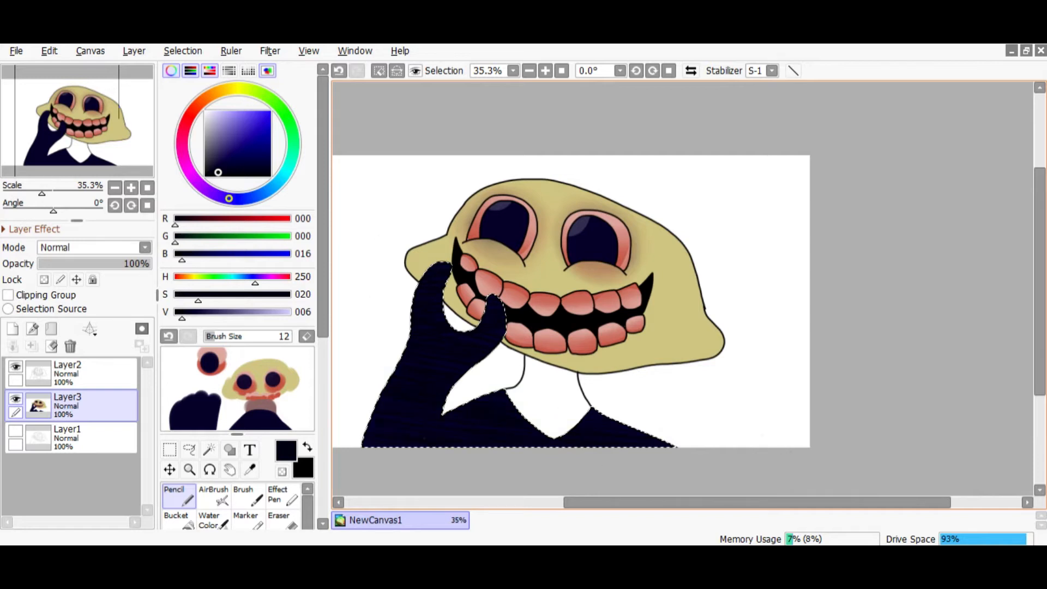
- Colour the neck brownish with crease lines and shade the hand and shirt on 15% Layer4
{"action": "left_click", "coordinate": [190, 116]}
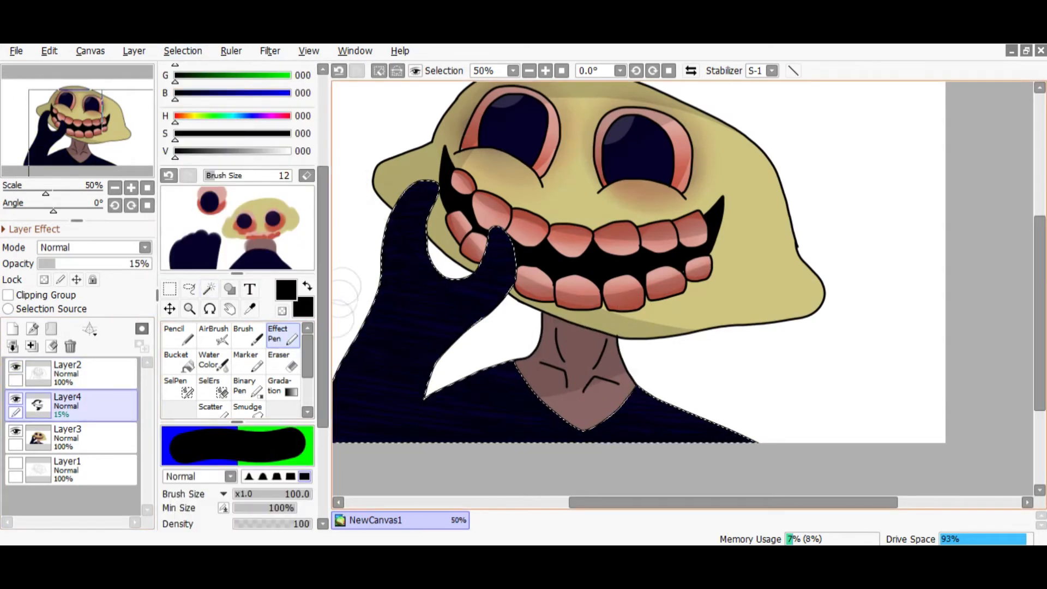
- Add low-opacity Layer5 and Layer6, lock Layer2 transparency and recolour its outline dark olive
{"action": "left_click", "coordinate": [12, 345]}
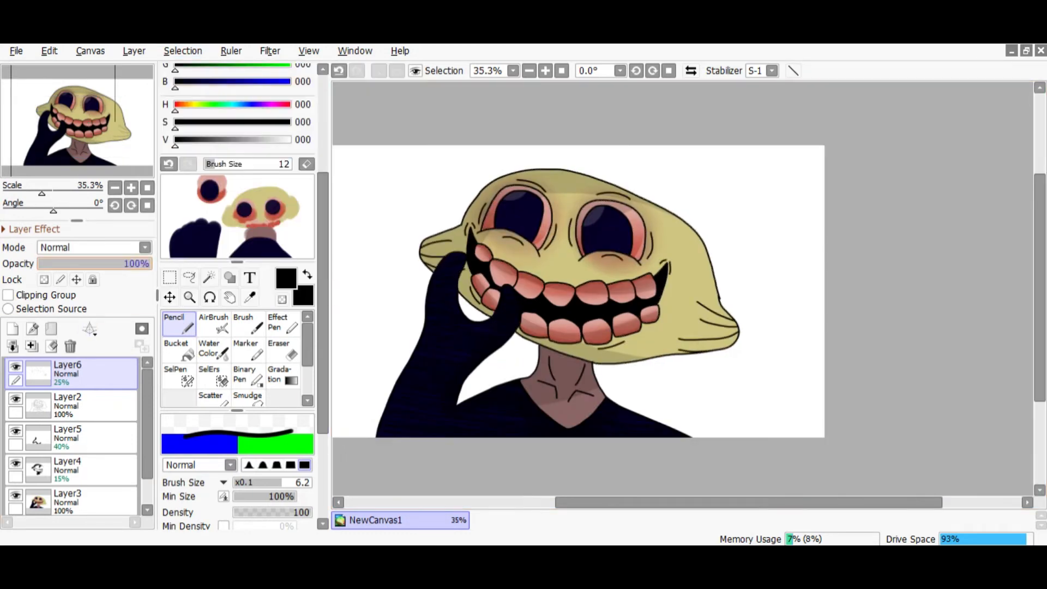
{"action": "left_click", "coordinate": [66, 406]}
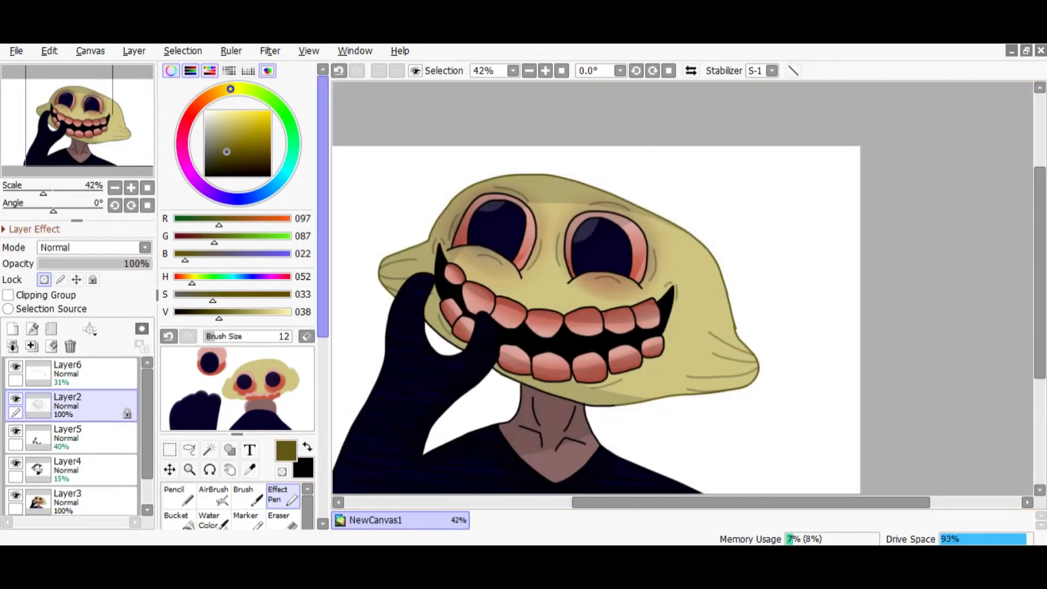
{"action": "left_click", "coordinate": [545, 70]}
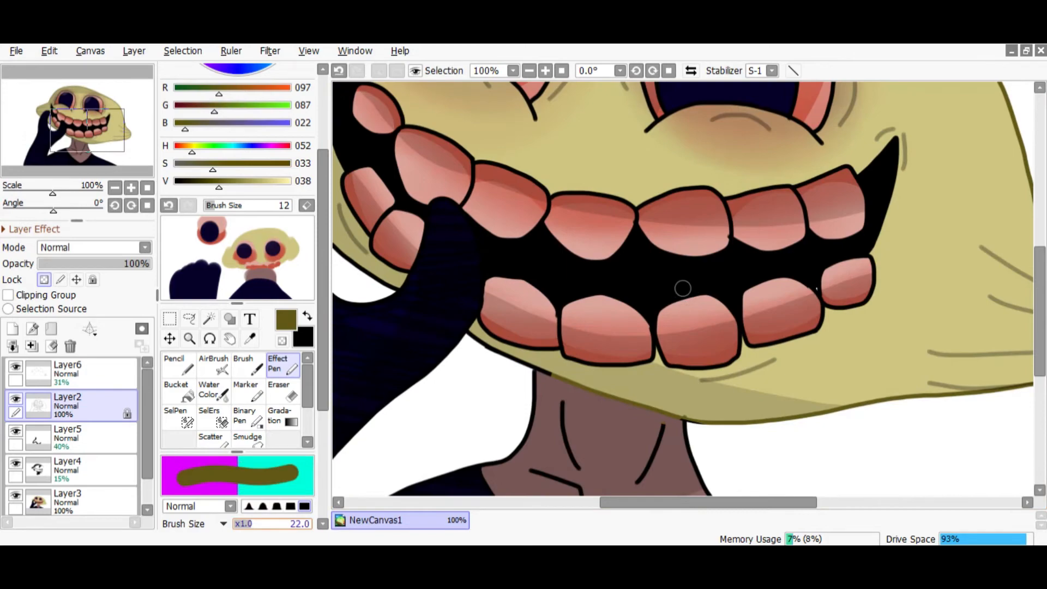